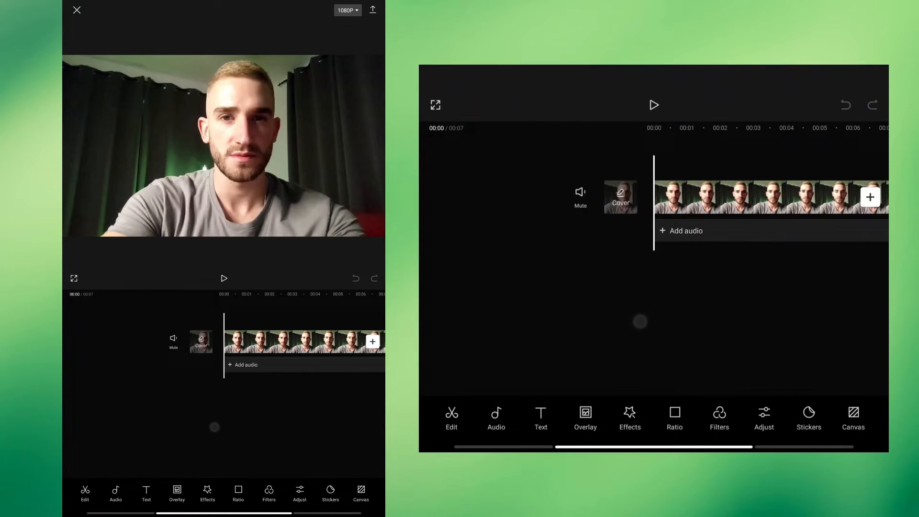
# Add the screen recording from the gallery as an overlay above the selfie clip.
pyautogui.click(585, 417)
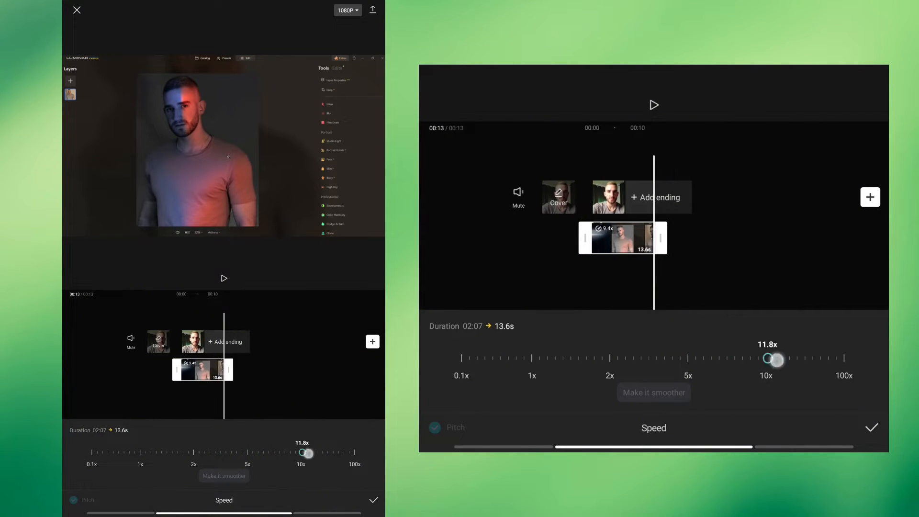
# Set the overlay speed to 16.3x, shortening it to about 7.8 seconds.
pyautogui.moveTo(776, 359); pyautogui.dragTo(762, 358)
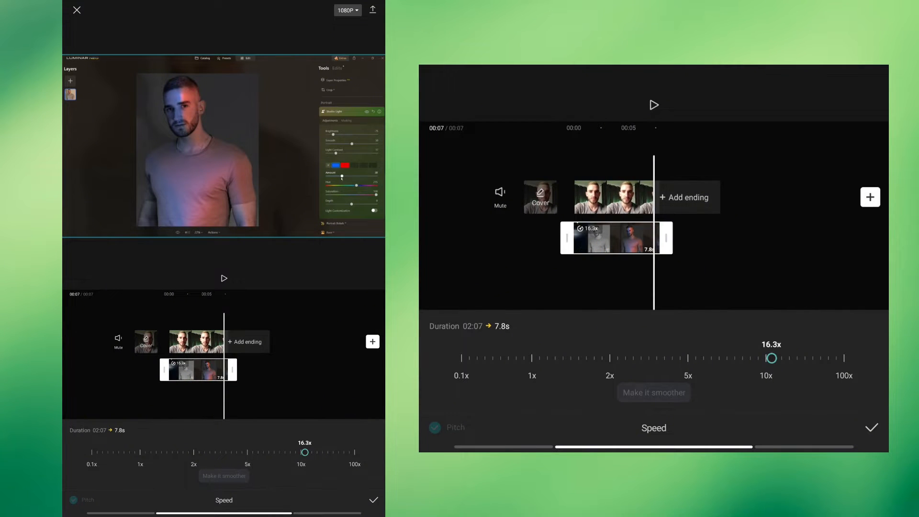
pyautogui.click(871, 426)
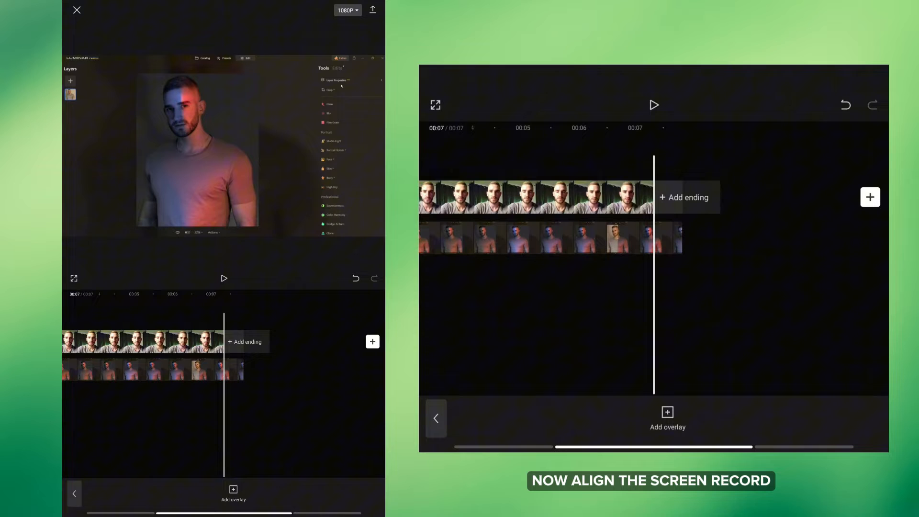
# Mirror the screen recording overlay horizontally via Edit > Mirror.
pyautogui.click(551, 237)
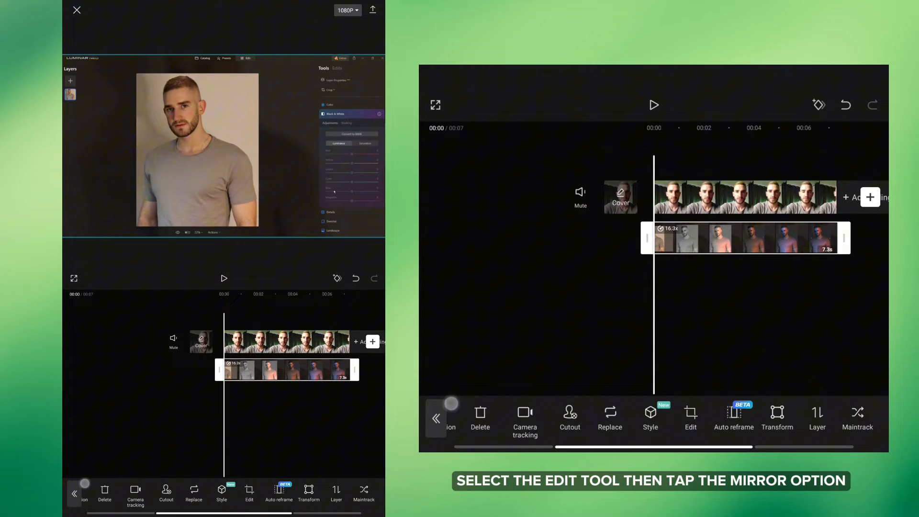
pyautogui.click(691, 418)
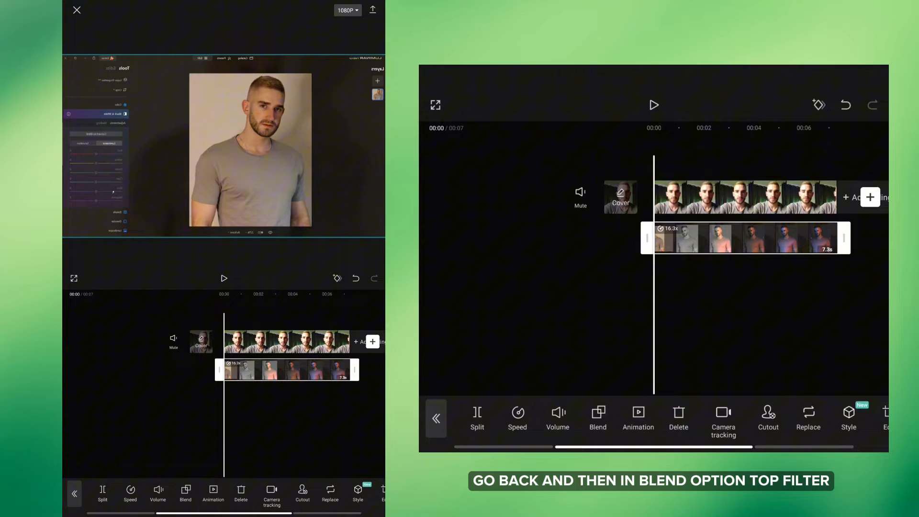
# Apply the Filter blend mode so the selfie shows through the overlay.
pyautogui.click(598, 419)
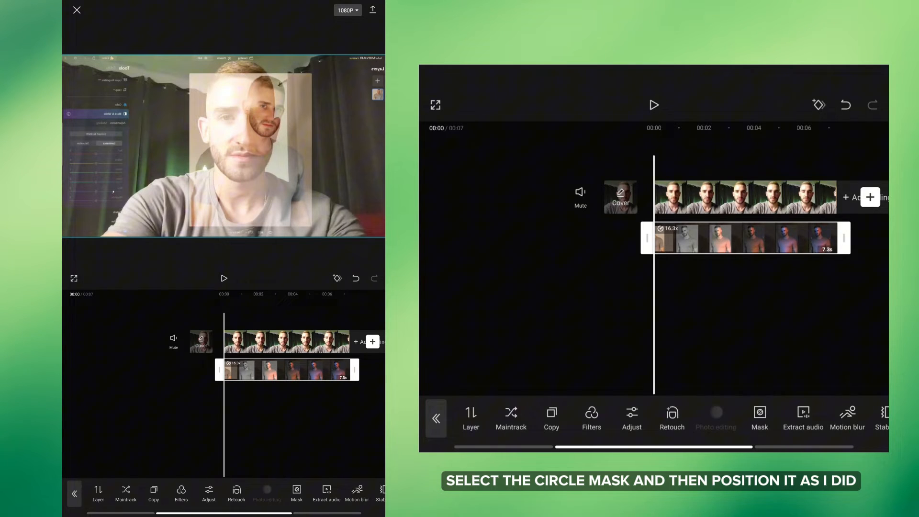
# Mask the overlay with a circle positioned and sized over the face.
pyautogui.click(759, 418)
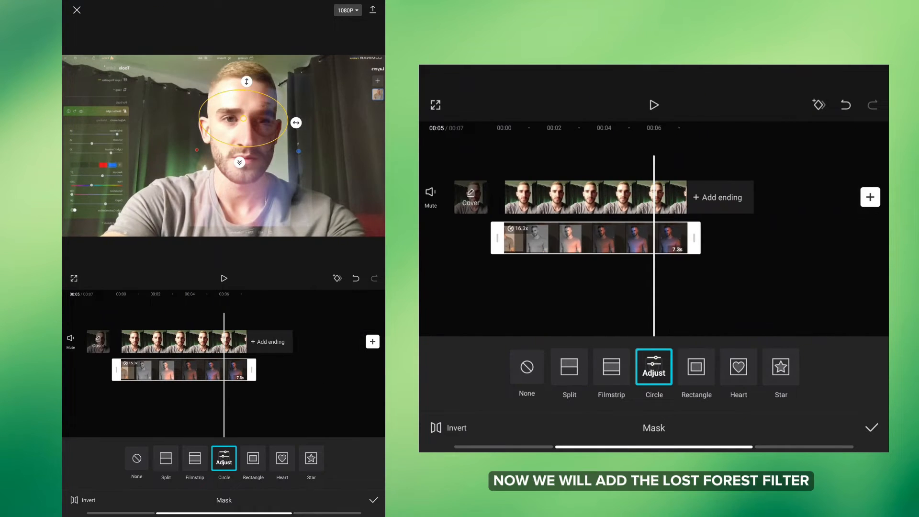
pyautogui.click(871, 428)
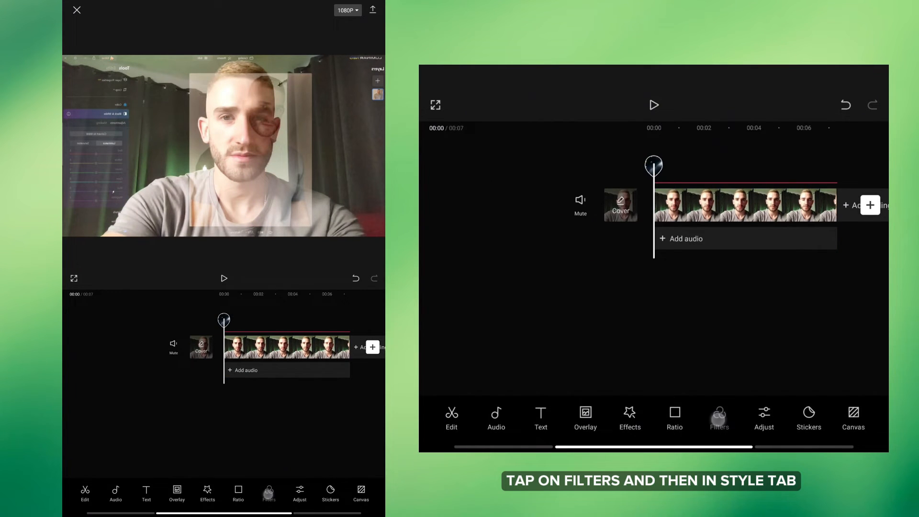
# Apply the Lost forest filter from the Style category at intensity 12.
pyautogui.click(719, 419)
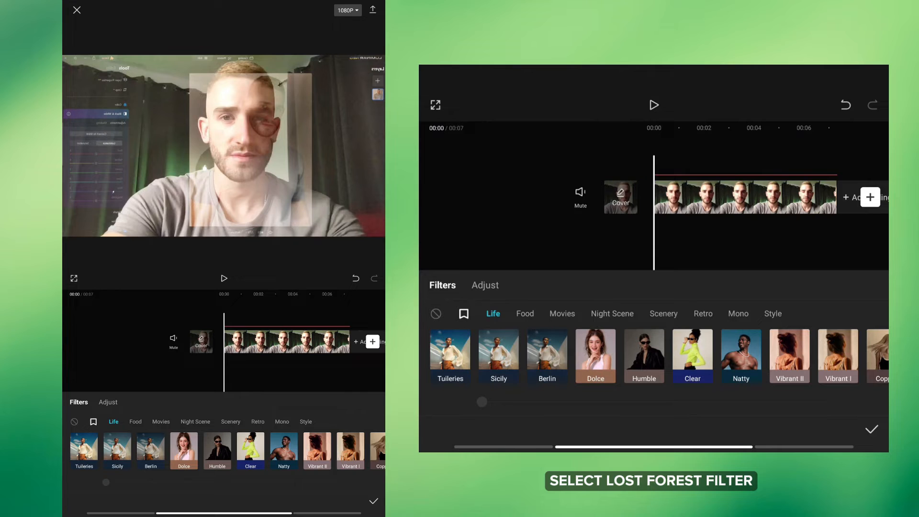
pyautogui.click(773, 314)
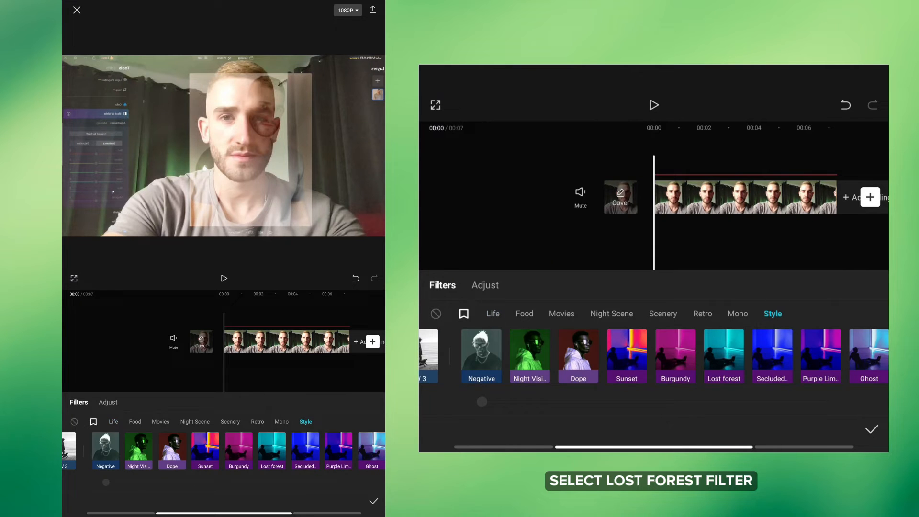
pyautogui.click(724, 356)
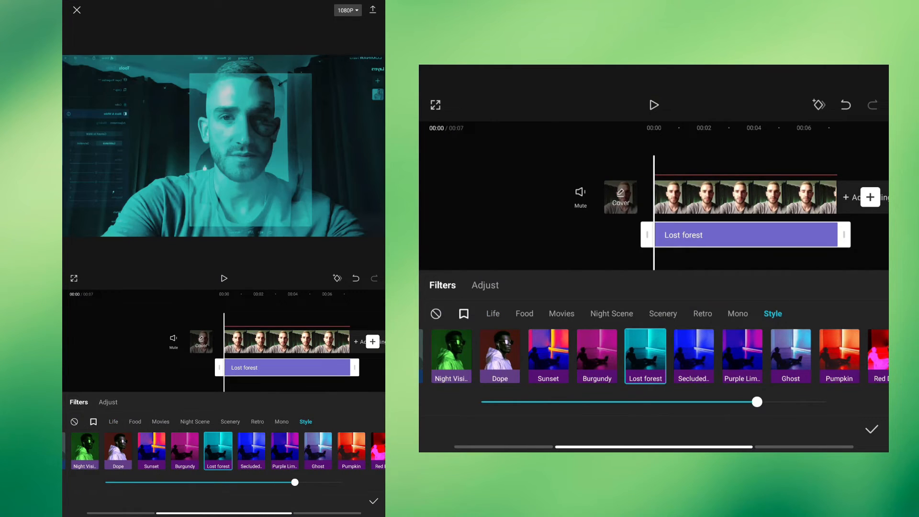
pyautogui.moveTo(756, 401); pyautogui.dragTo(522, 401)
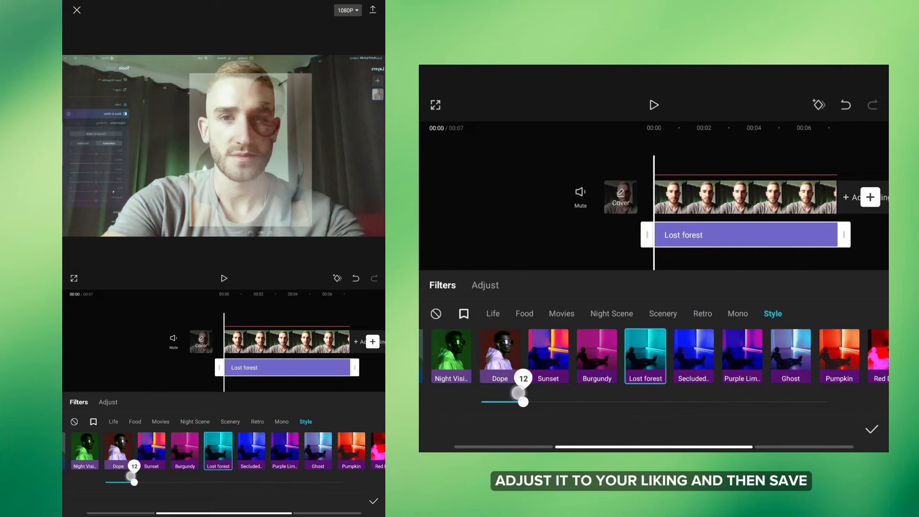
pyautogui.click(871, 429)
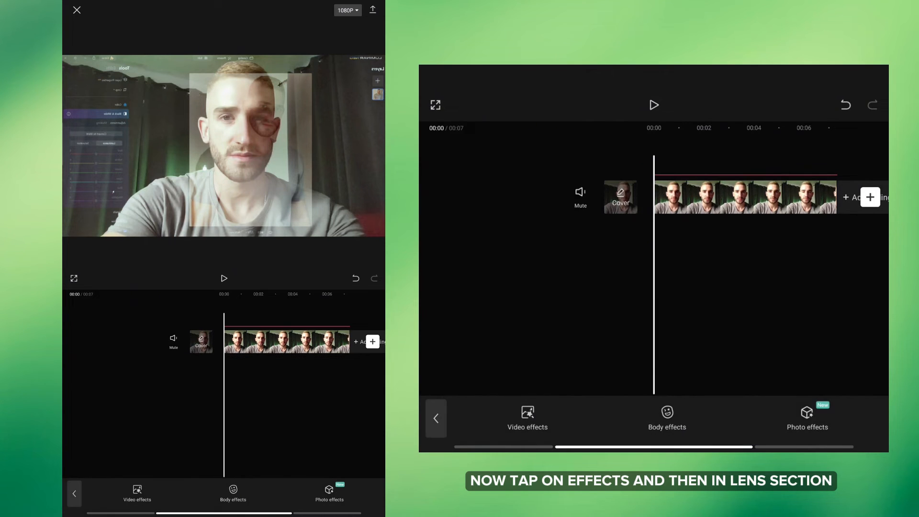
# Add the Lens Blur video effect and target it at the overlay picture.
pyautogui.click(527, 419)
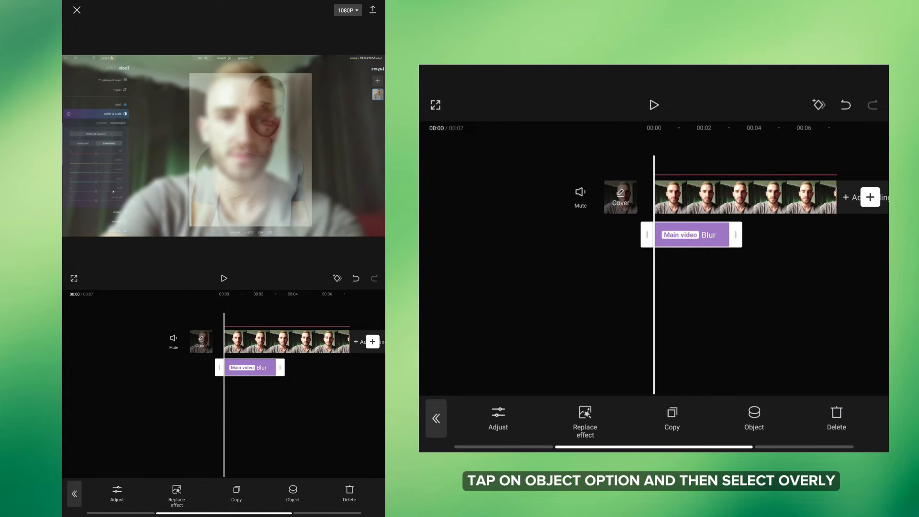
pyautogui.click(754, 418)
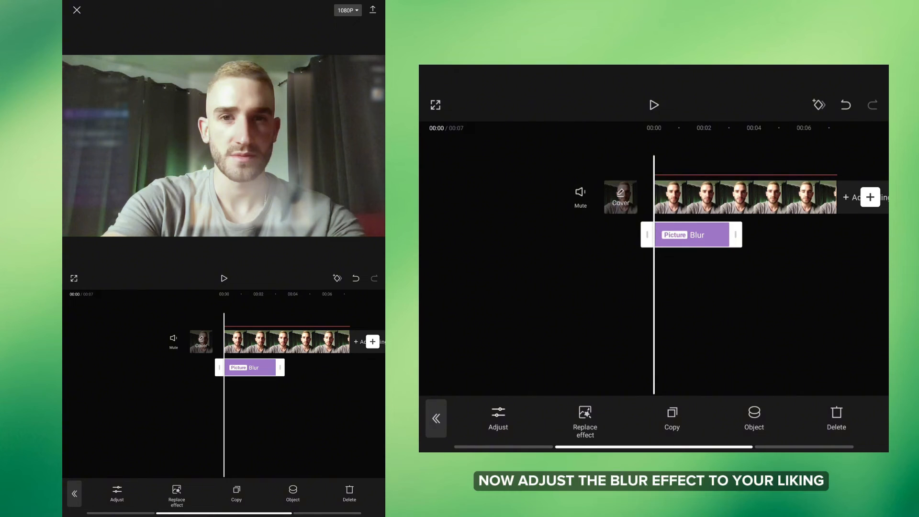
# Adjust the Blur effect's strength, then play back the finished edit.
pyautogui.click(498, 420)
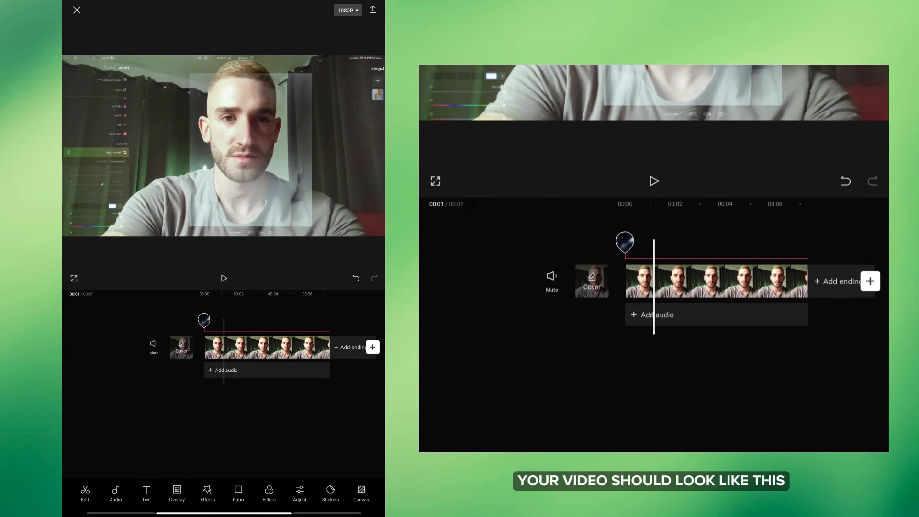
pyautogui.click(223, 279)
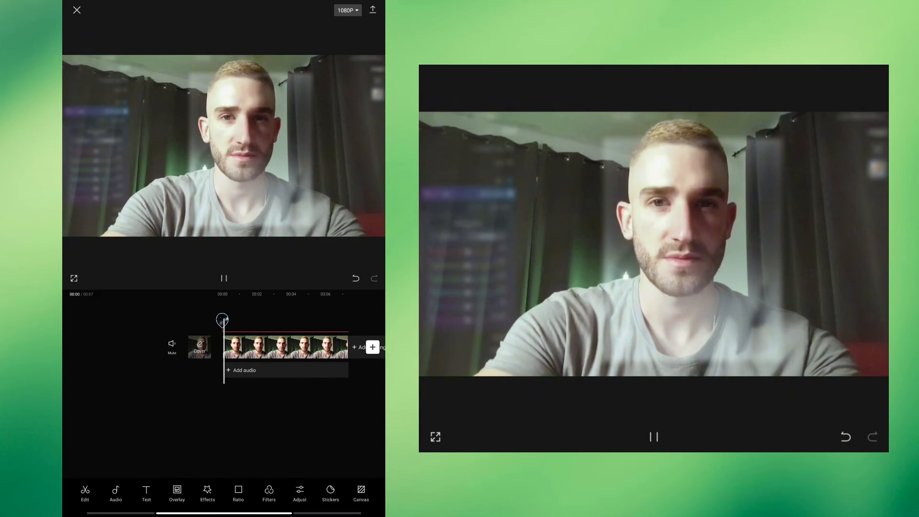